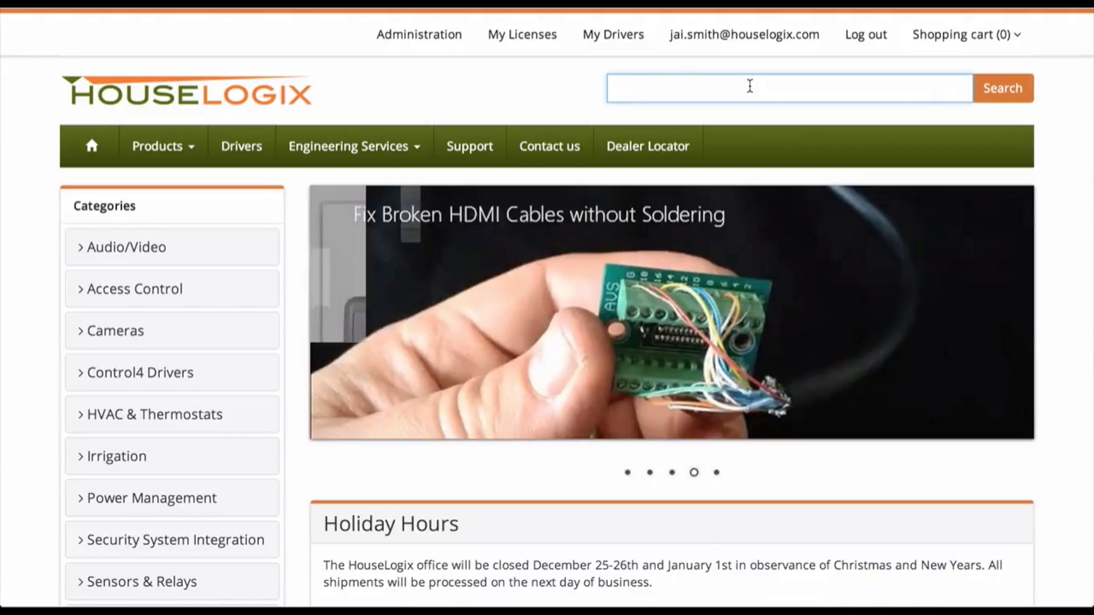
# Step: Search the HouseLogix site for 'Rachi' to find the Rachio driver
pyautogui.write('Rachi')
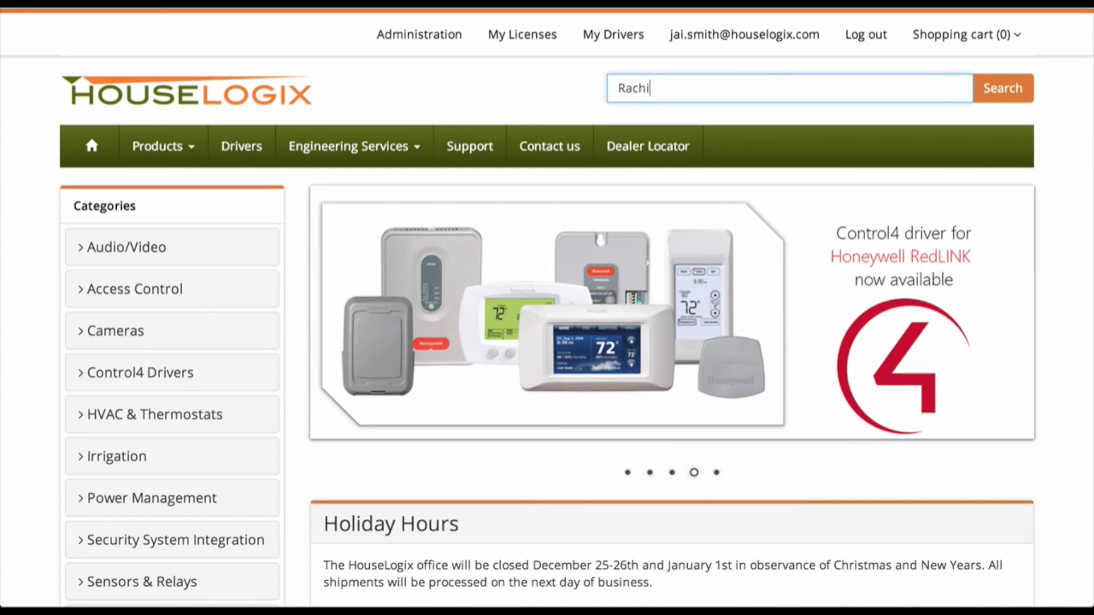
pyautogui.click(1001, 88)
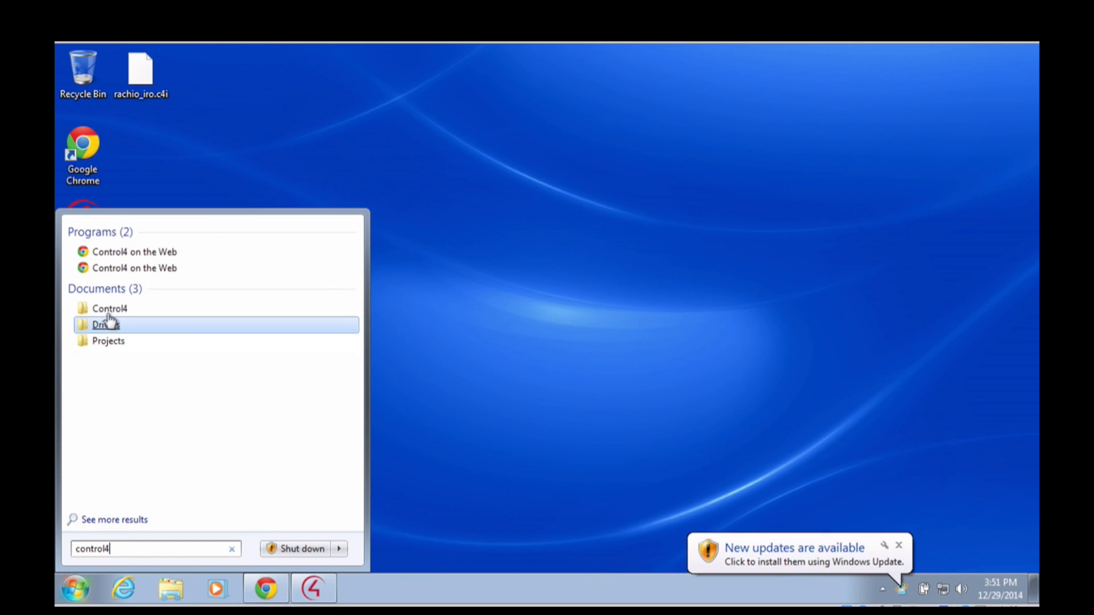
# Step: Open the Control4 documents folder and its Drivers subfolder in Explorer
pyautogui.click(110, 308)
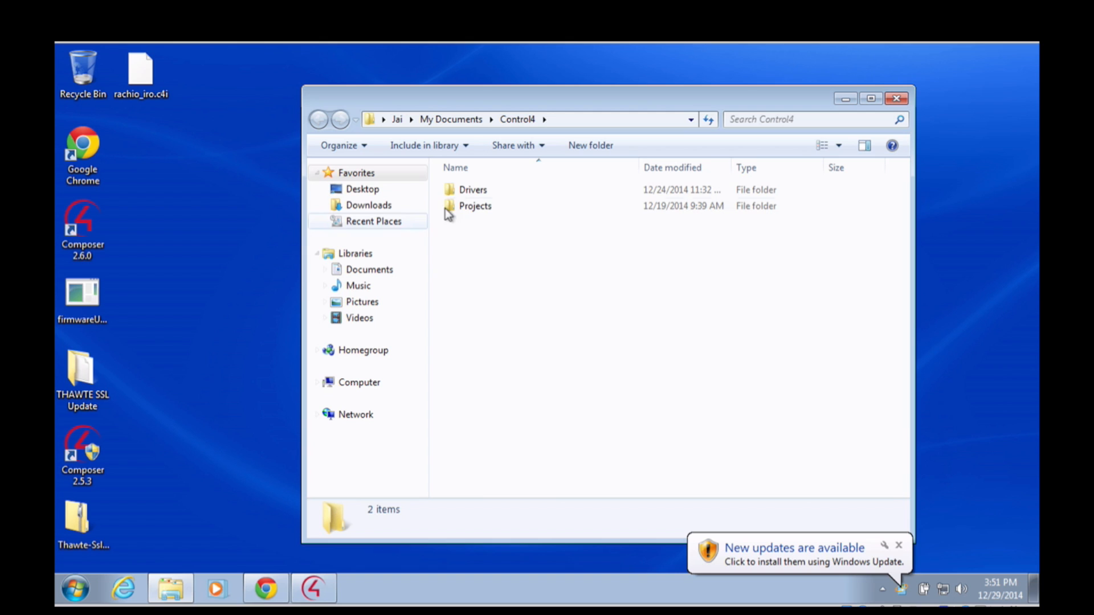
pyautogui.doubleClick(471, 189)
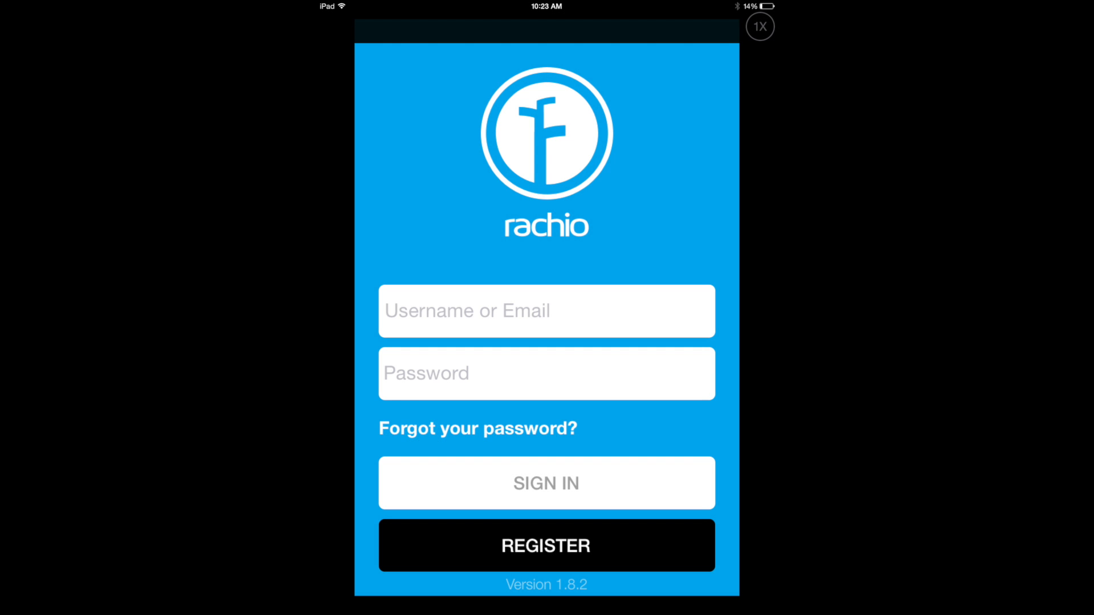
# Step: Tap the Username or Email field in the Rachio app to begin sign-in
pyautogui.click(546, 546)
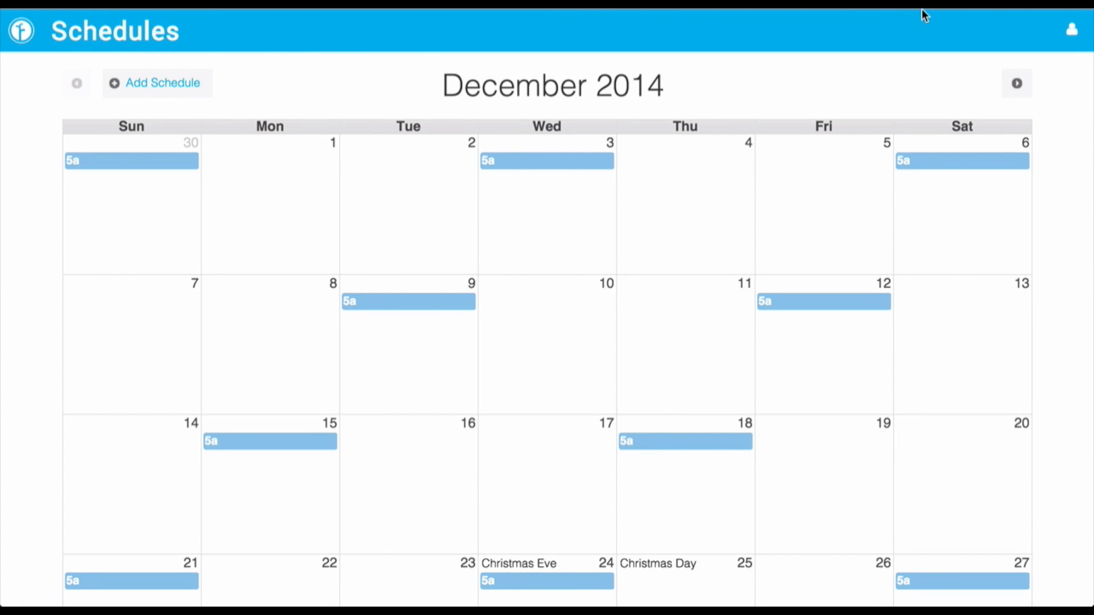
# Step: Reveal the account menu and select the API token value for copying
pyautogui.click(1072, 29)
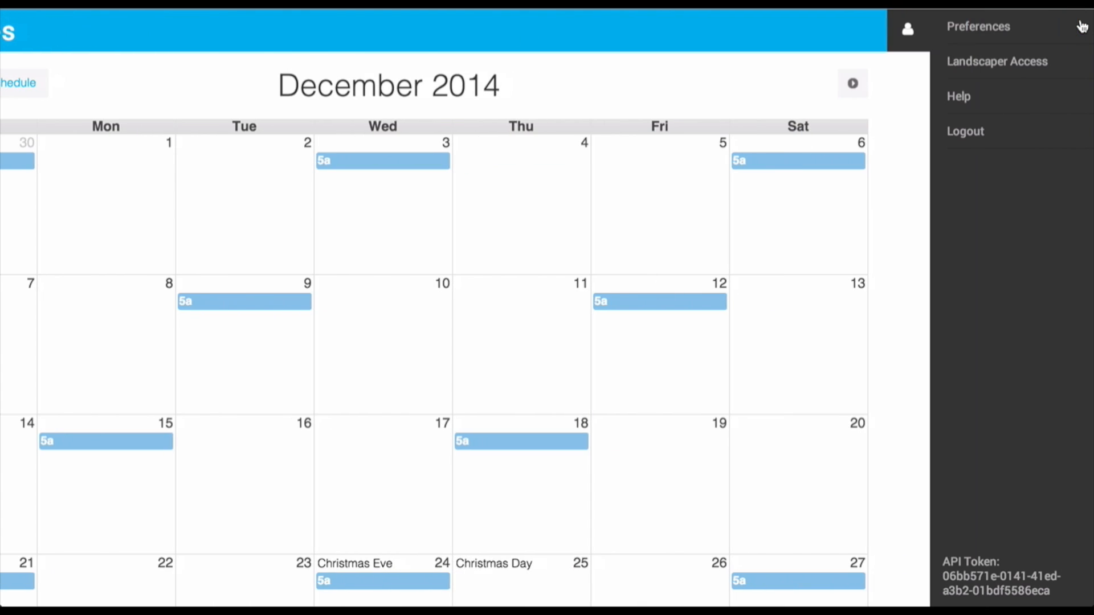
pyautogui.moveTo(957, 559)
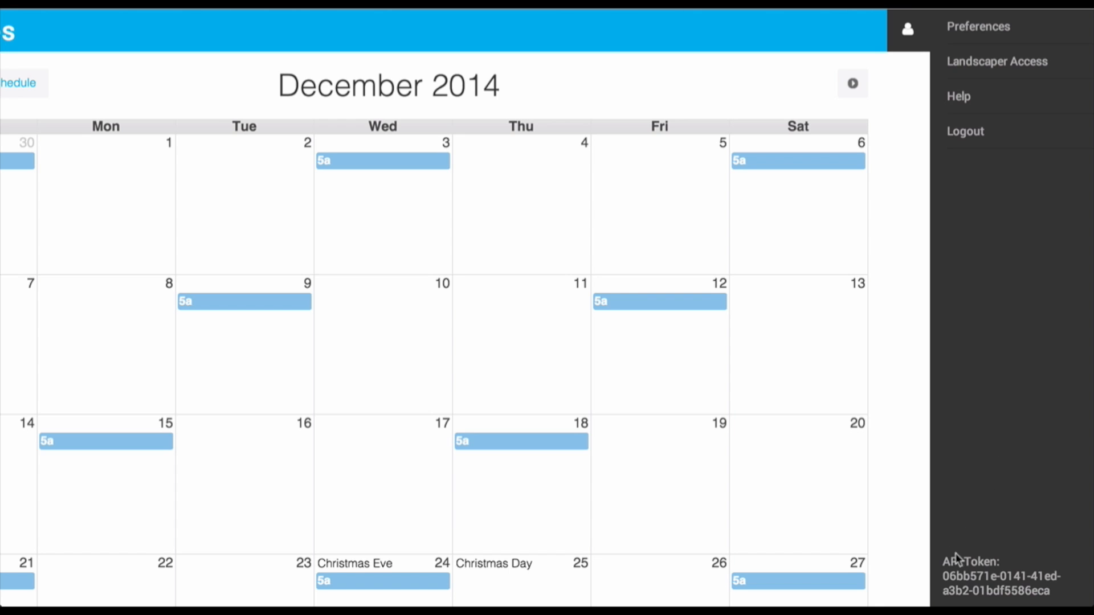
pyautogui.doubleClick(969, 577)
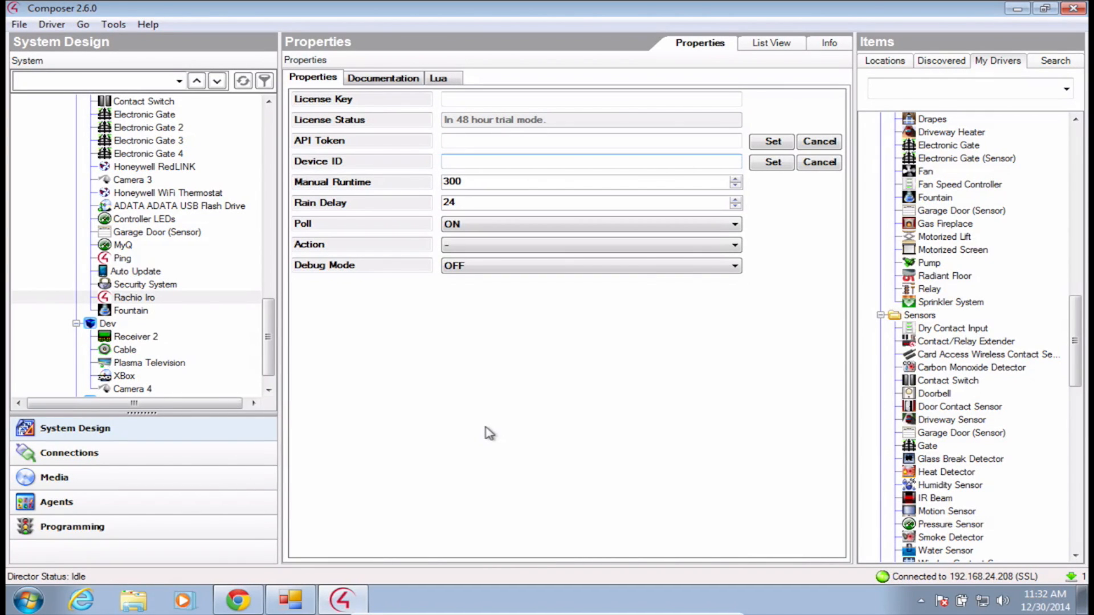
pyautogui.click(590, 140)
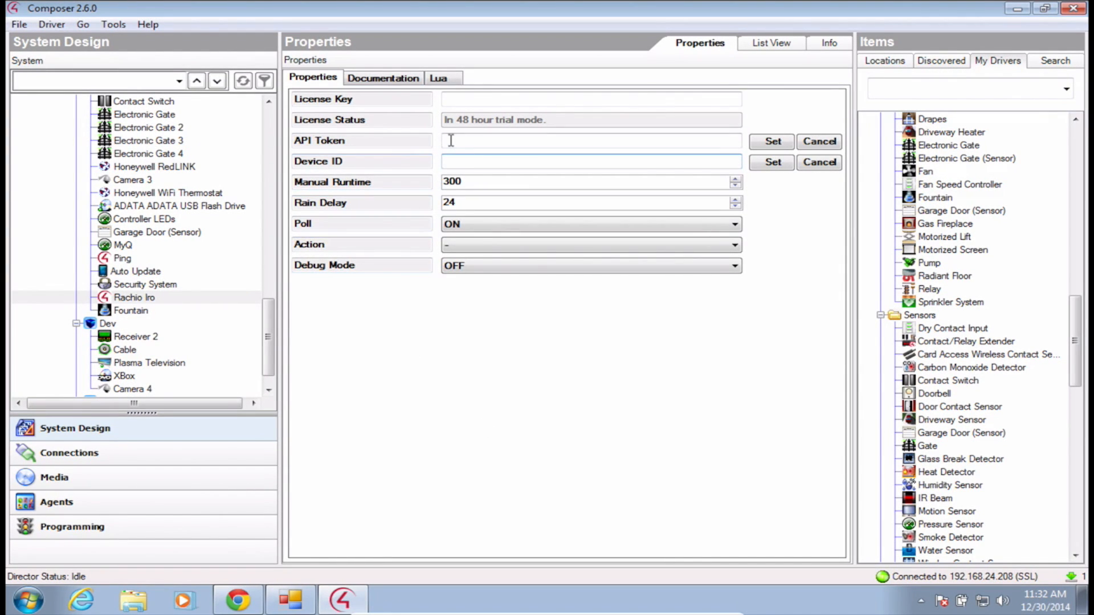
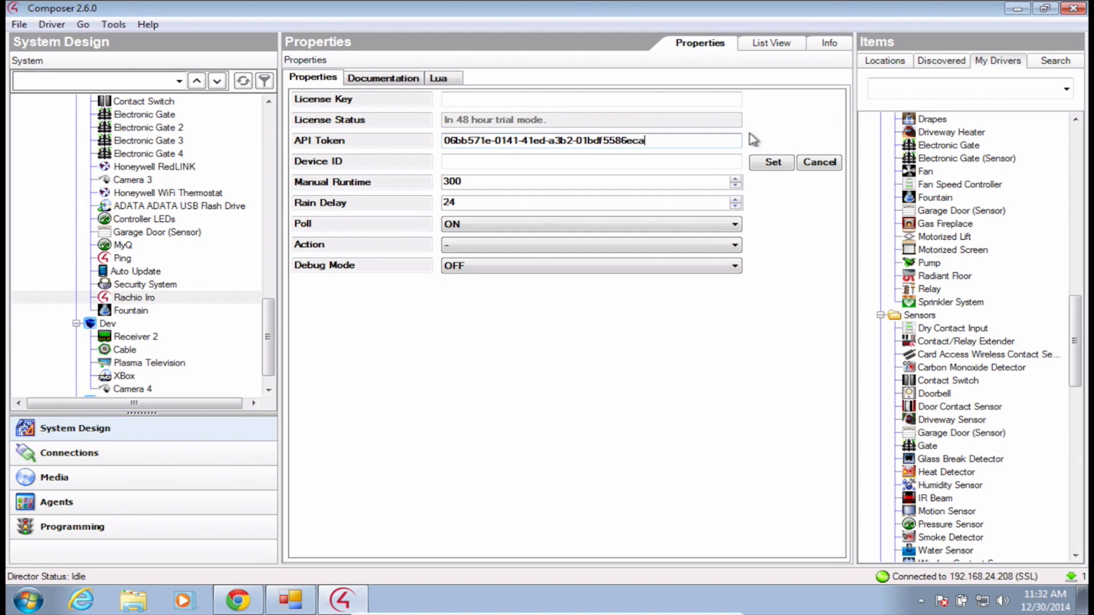
pyautogui.click(68, 453)
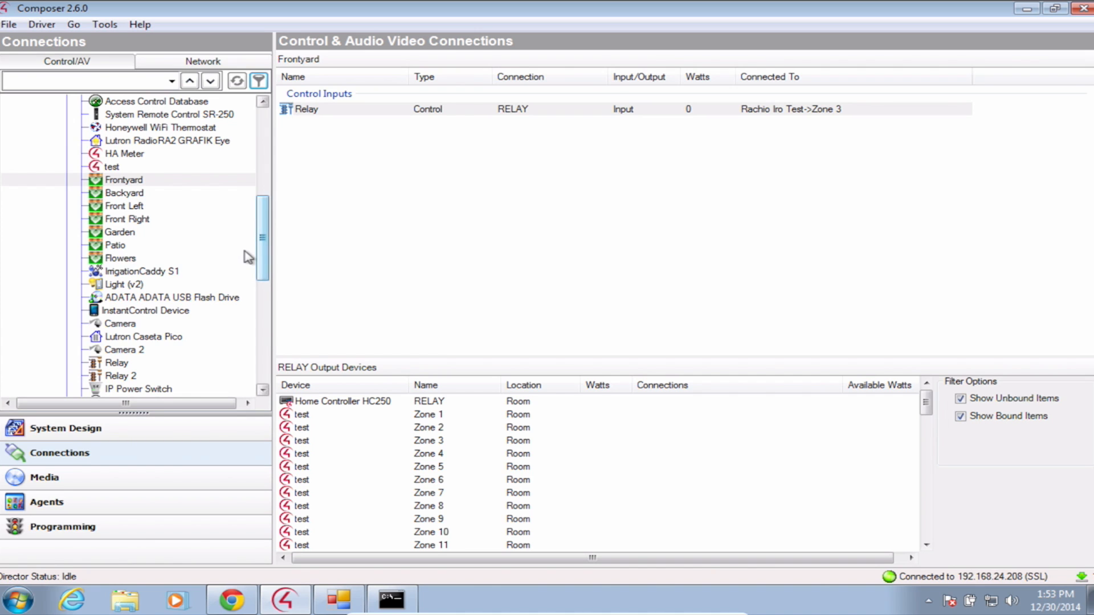
# Step: Select Rachio Iro Test's Zone 1 and review Backyard, Front Left and other relay bindings
pyautogui.scroll(-3)
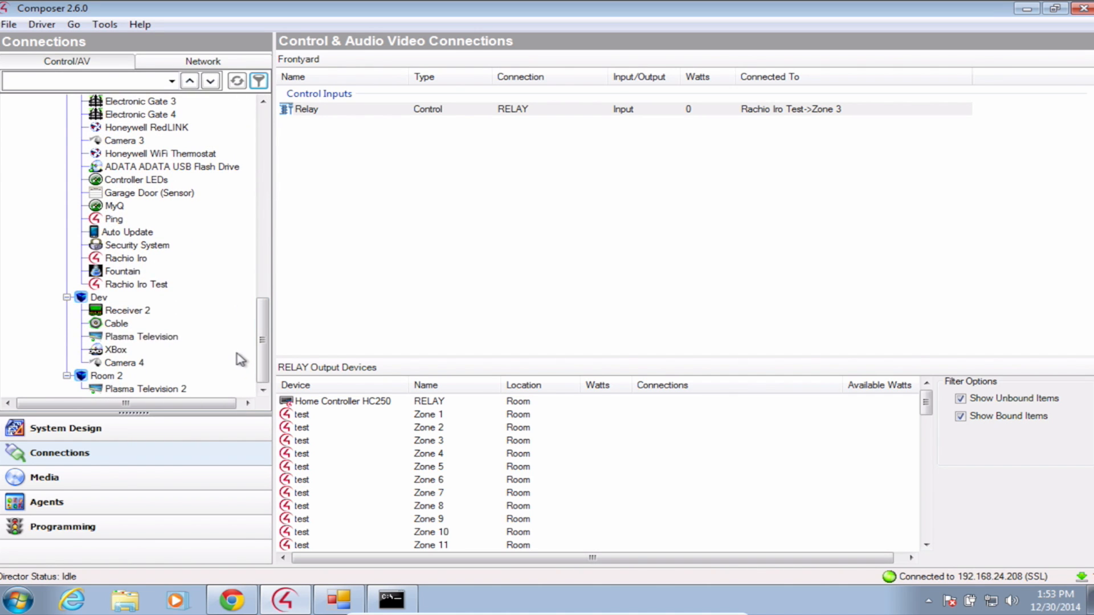
pyautogui.click(136, 283)
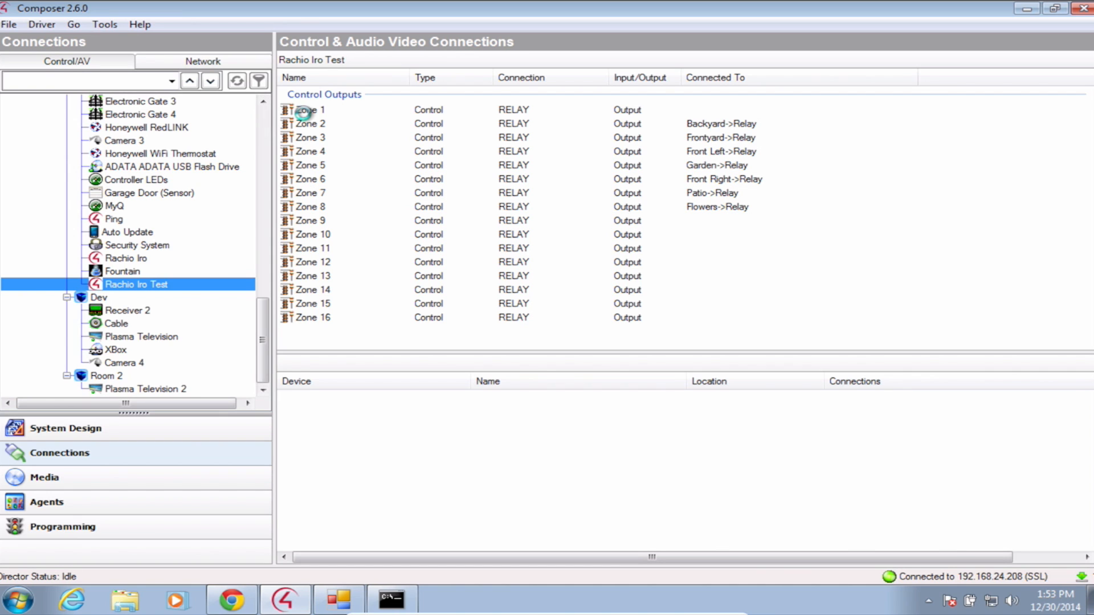
pyautogui.click(308, 109)
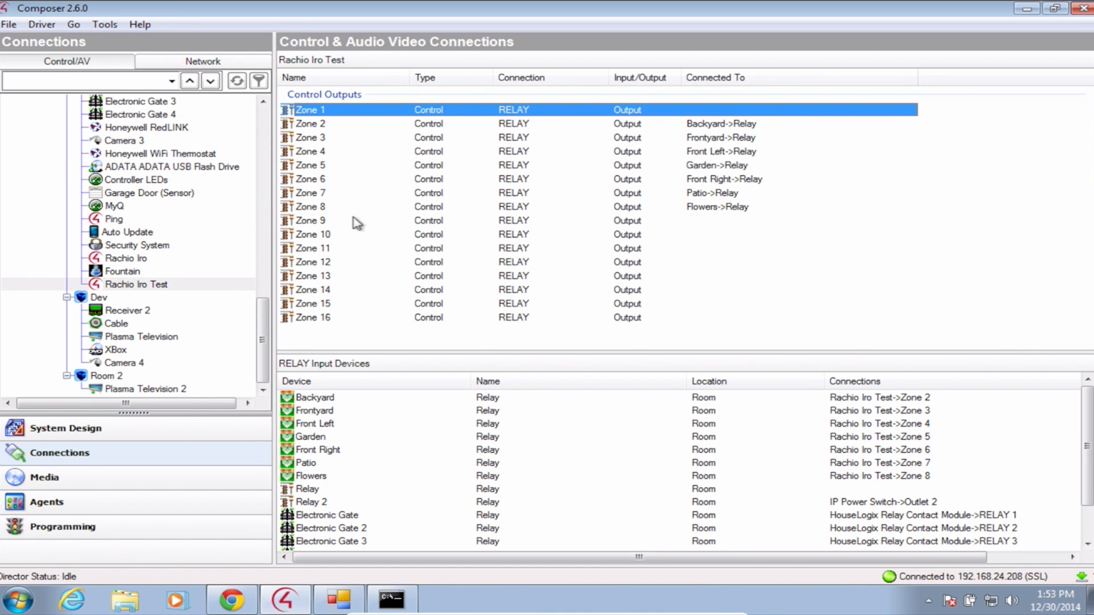
pyautogui.click(314, 398)
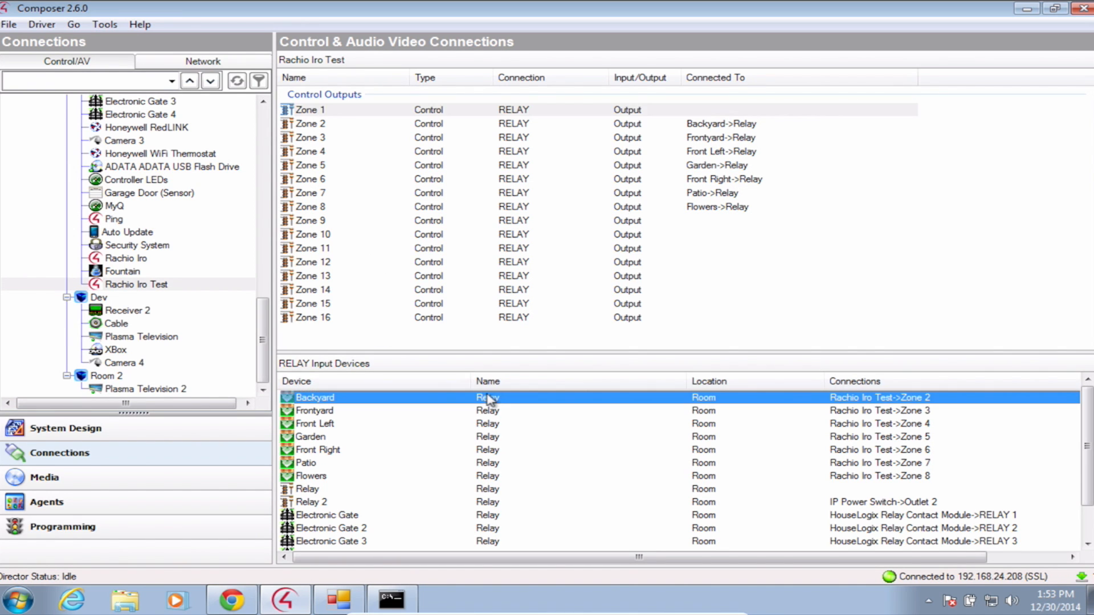
pyautogui.moveTo(852, 410)
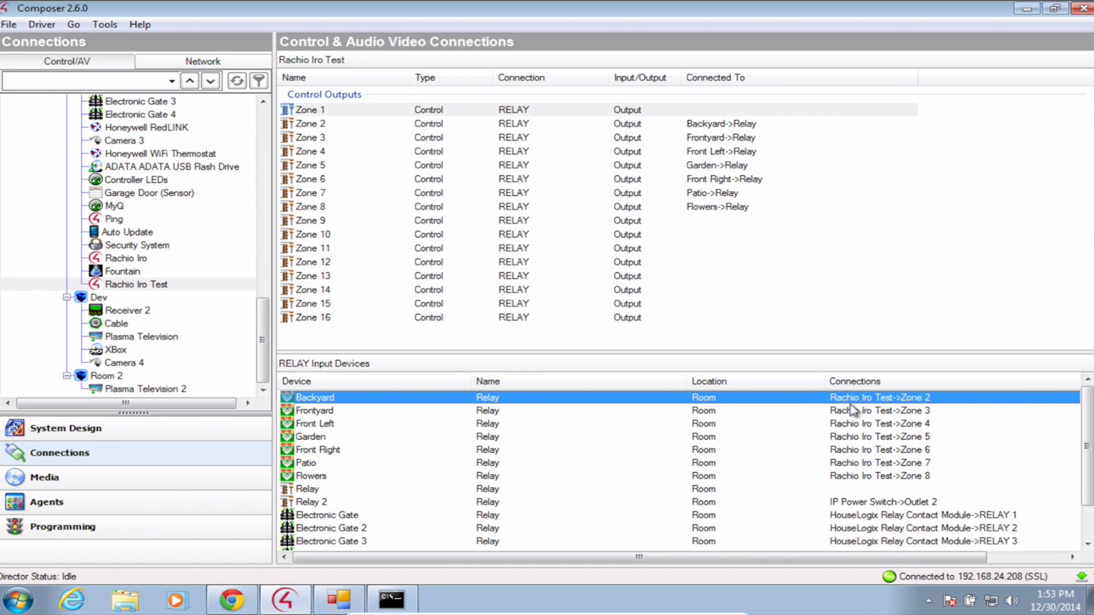
pyautogui.click(315, 423)
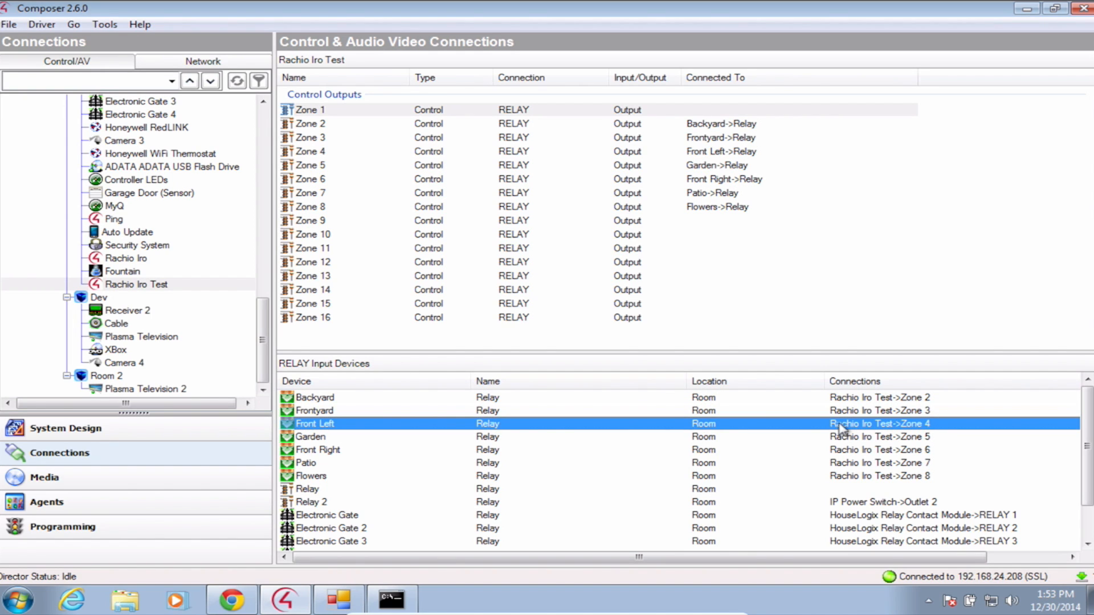
pyautogui.click(318, 450)
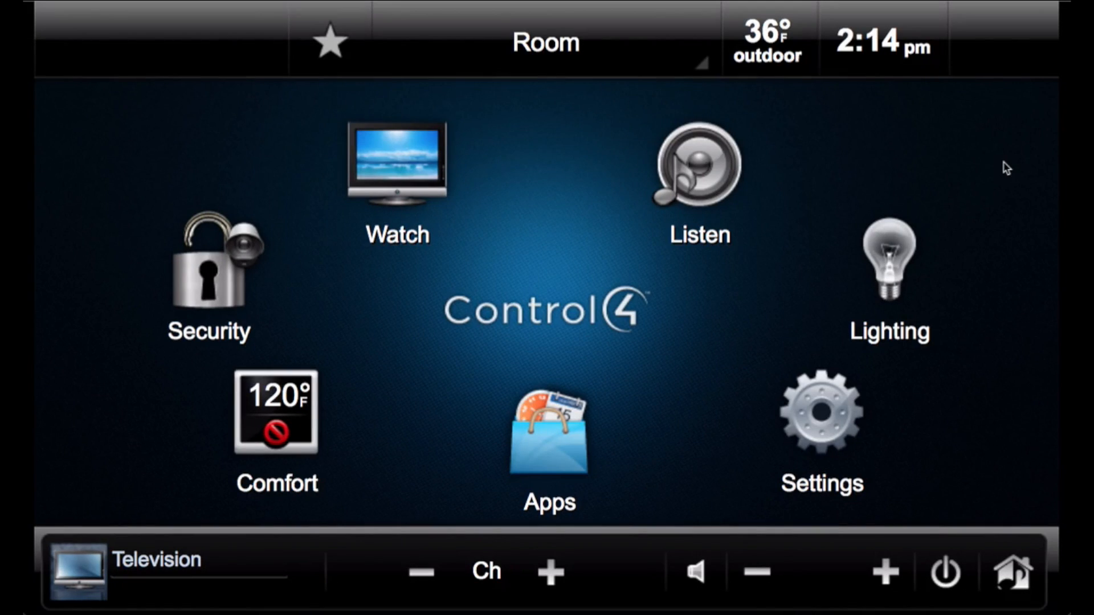
pyautogui.moveTo(303, 429)
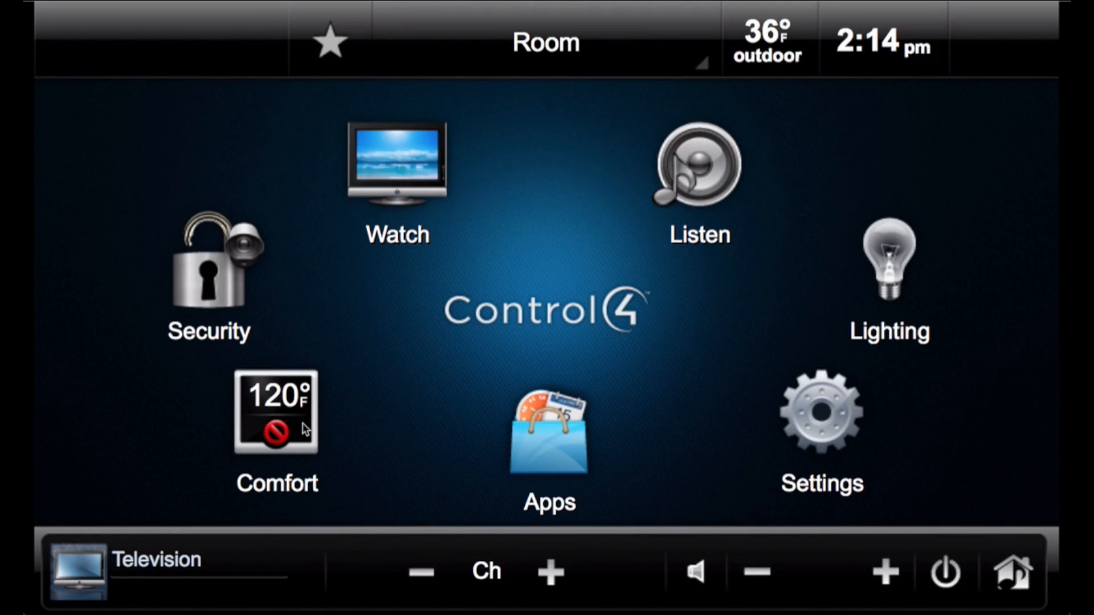
# Step: Tap Comfort on the Navigator home screen to list sprinkler zones
pyautogui.click(276, 411)
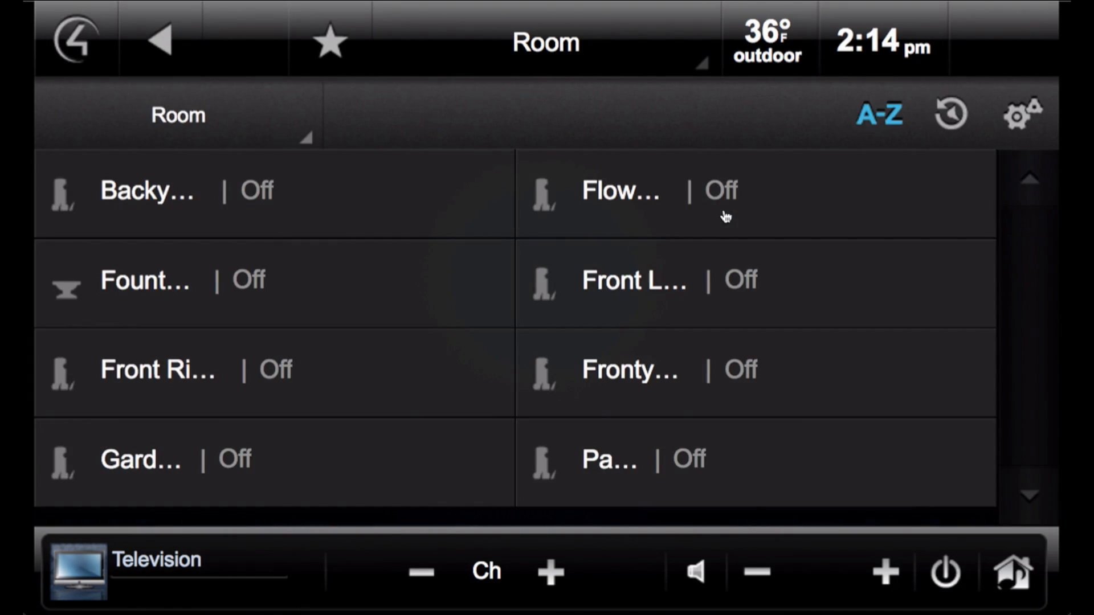
pyautogui.moveTo(156, 203)
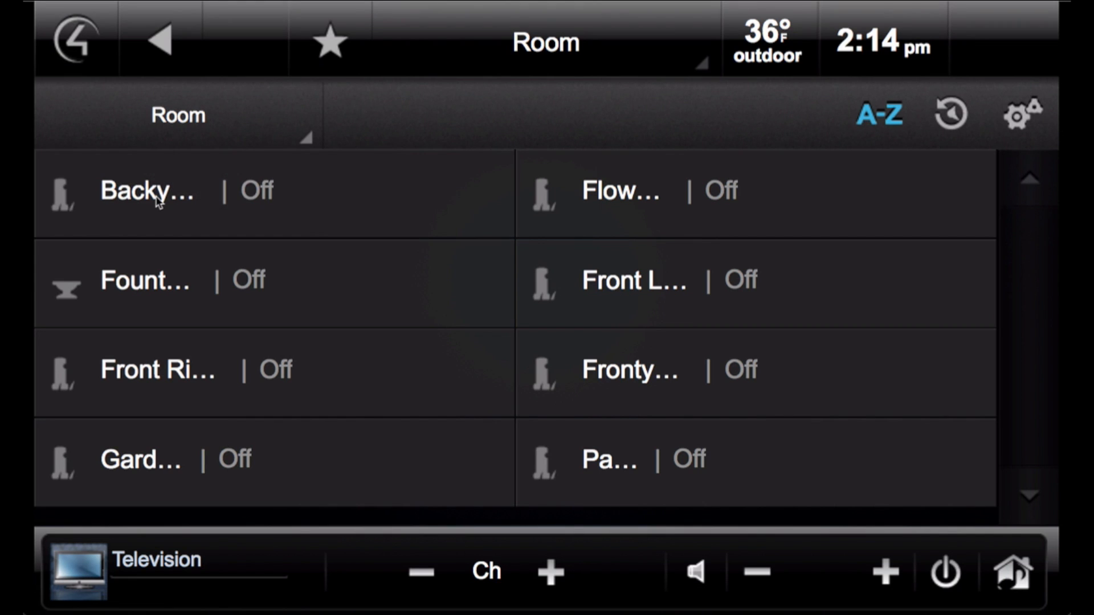
pyautogui.moveTo(164, 403)
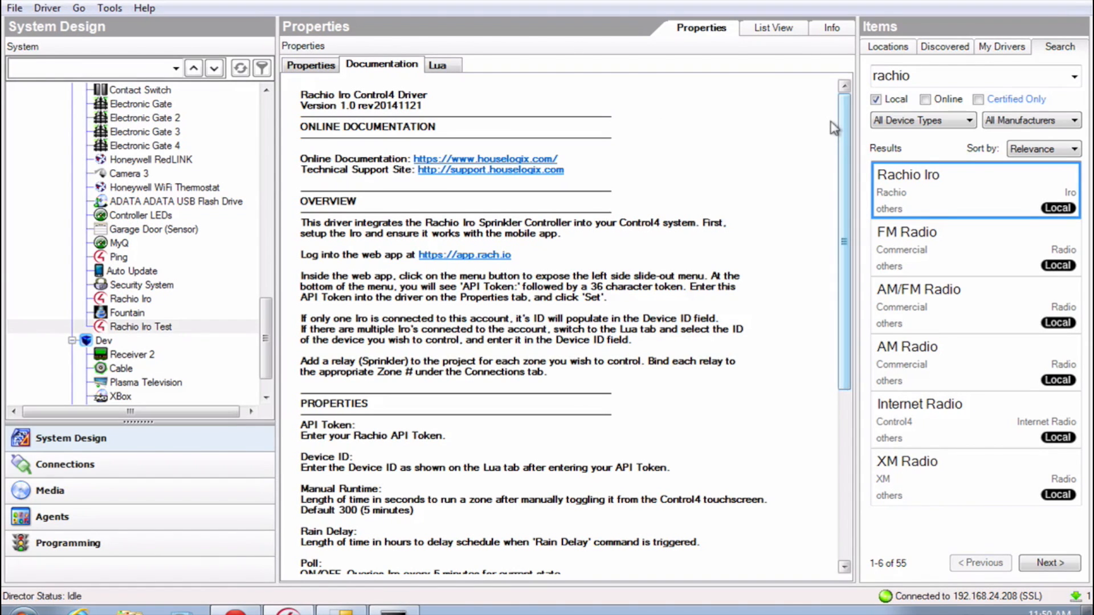
pyautogui.scroll(-3)
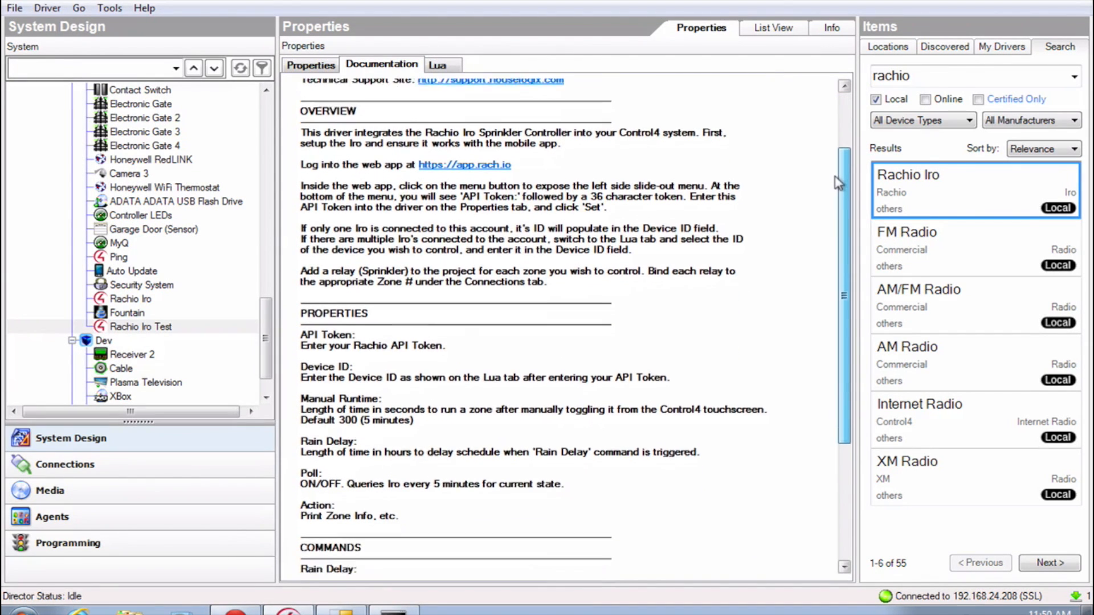
pyautogui.scroll(-3)
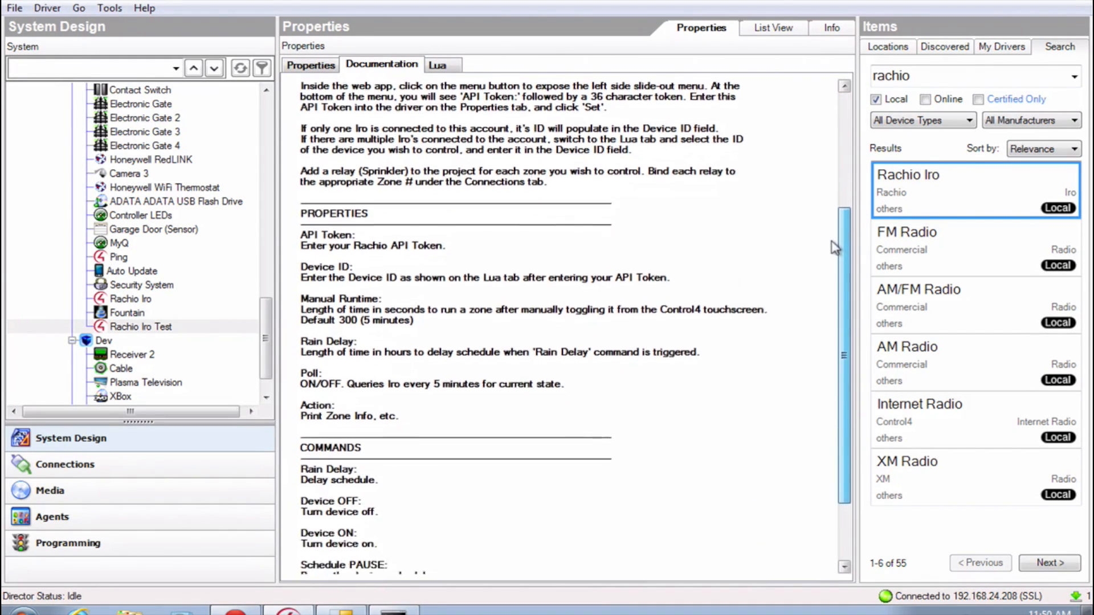
pyautogui.scroll(-3)
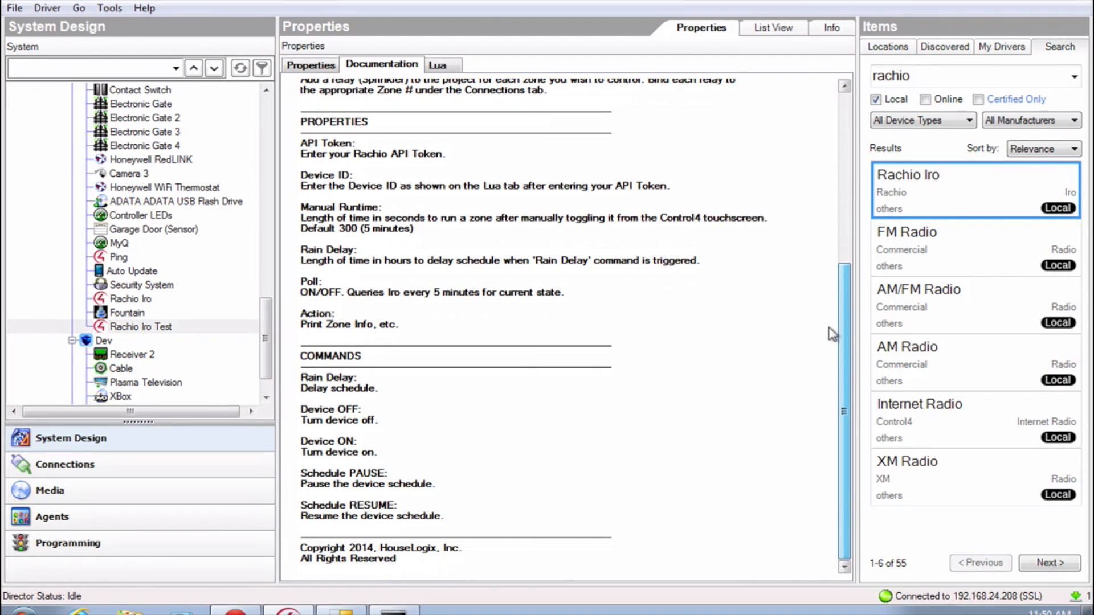
pyautogui.scroll(3)
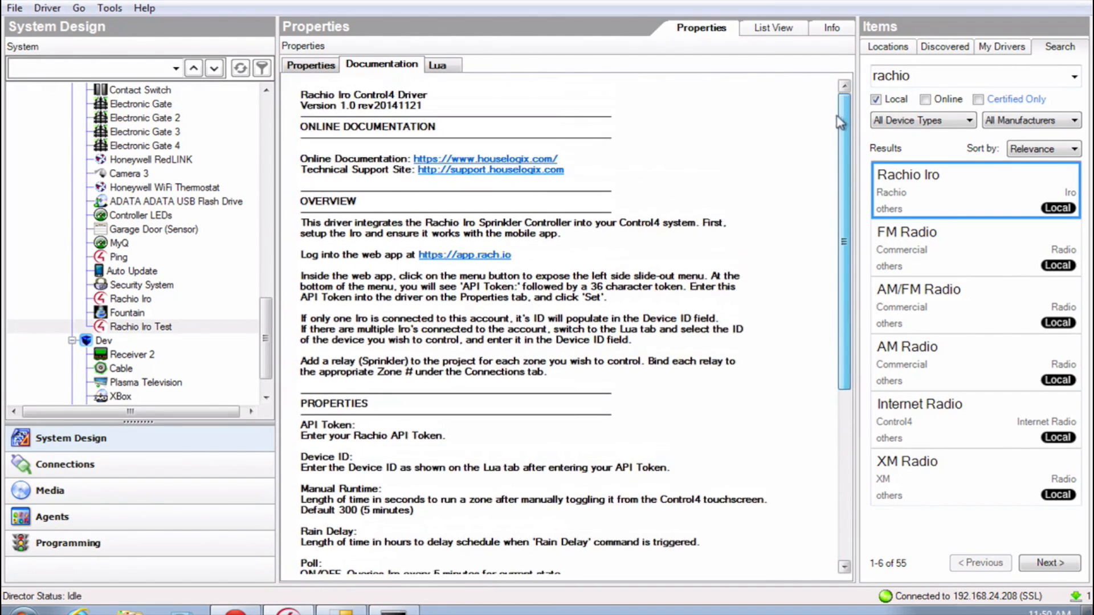
pyautogui.scroll(-3)
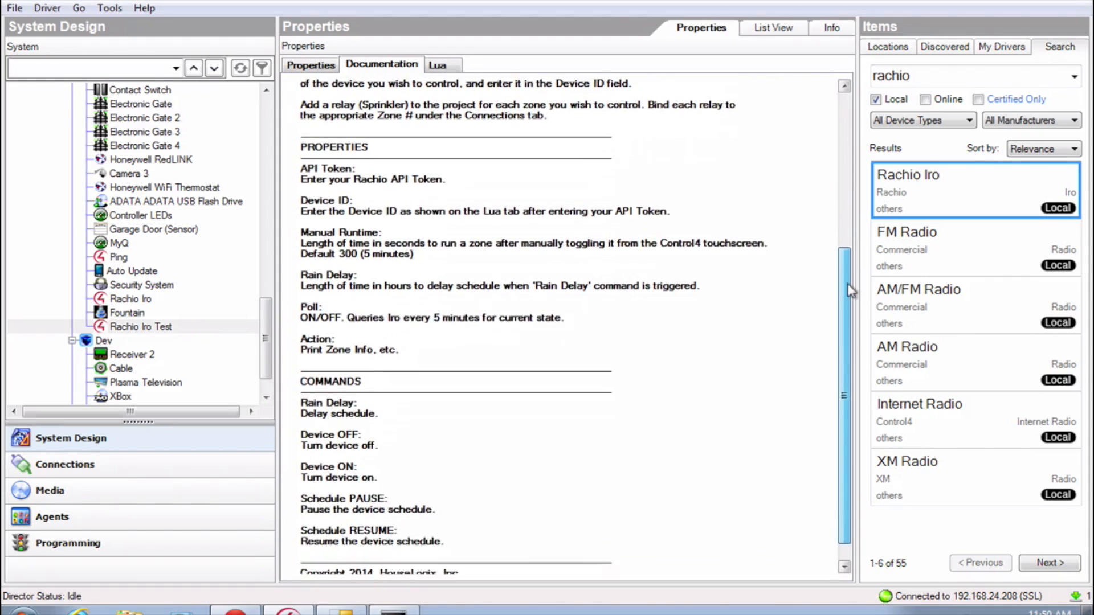